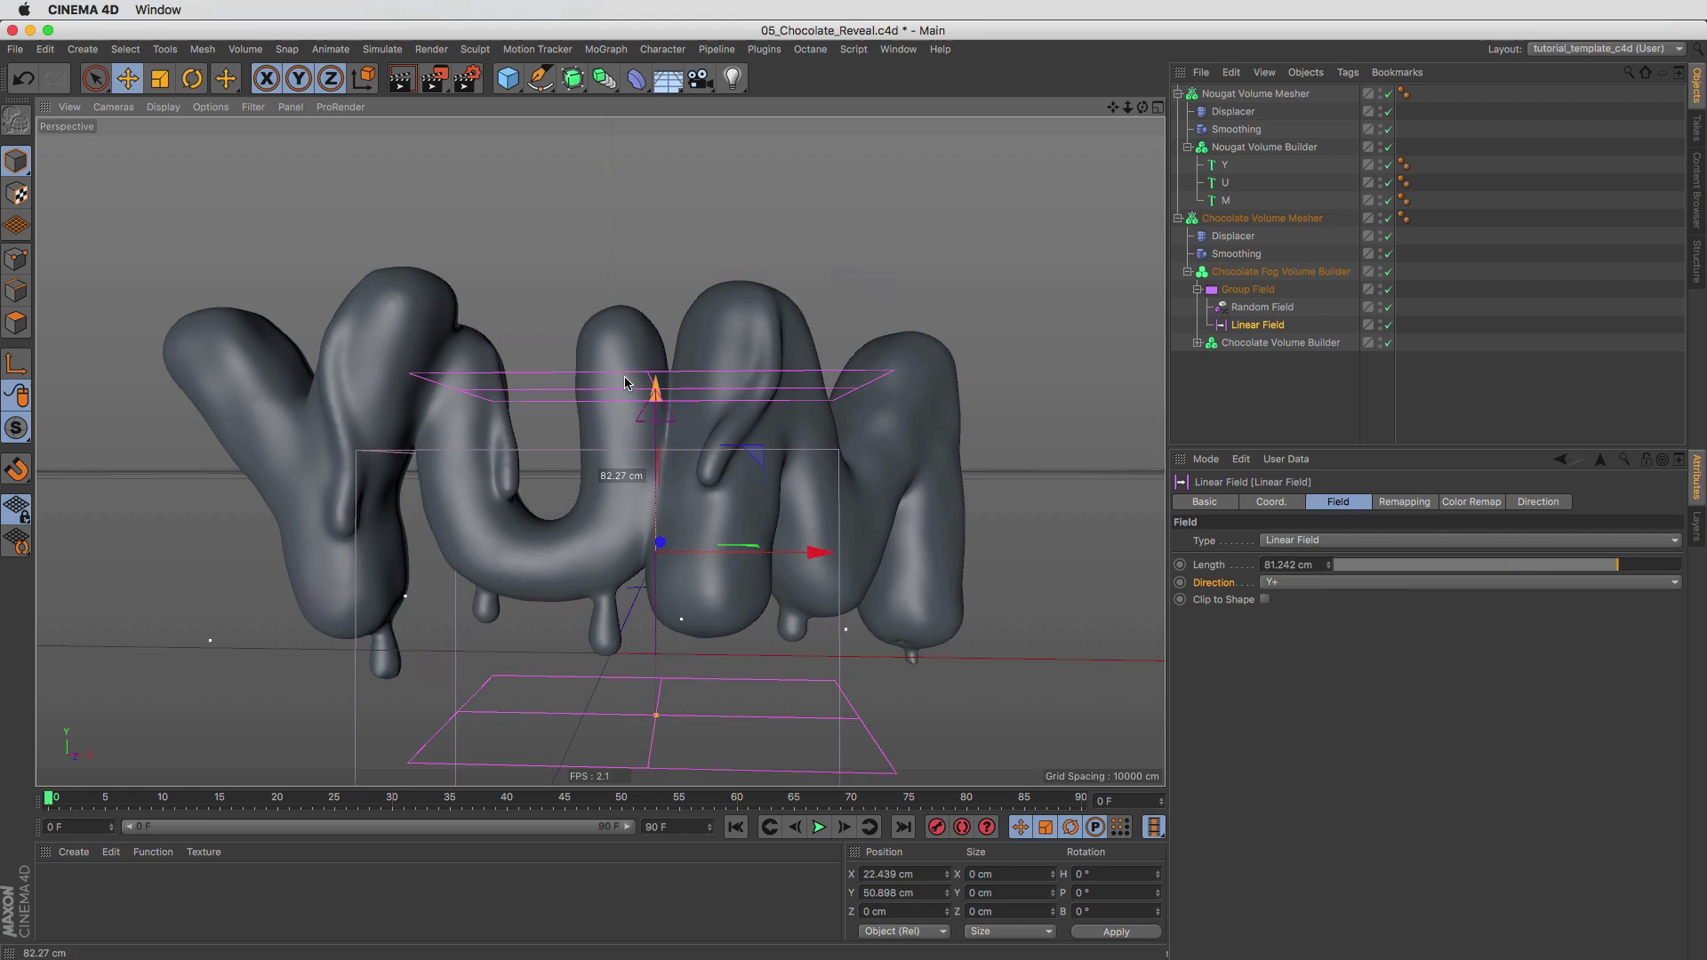
Drag the Linear Field length handle to about 82 cm to reveal the YUM text.
left_click_drag(653, 386, 654, 256)
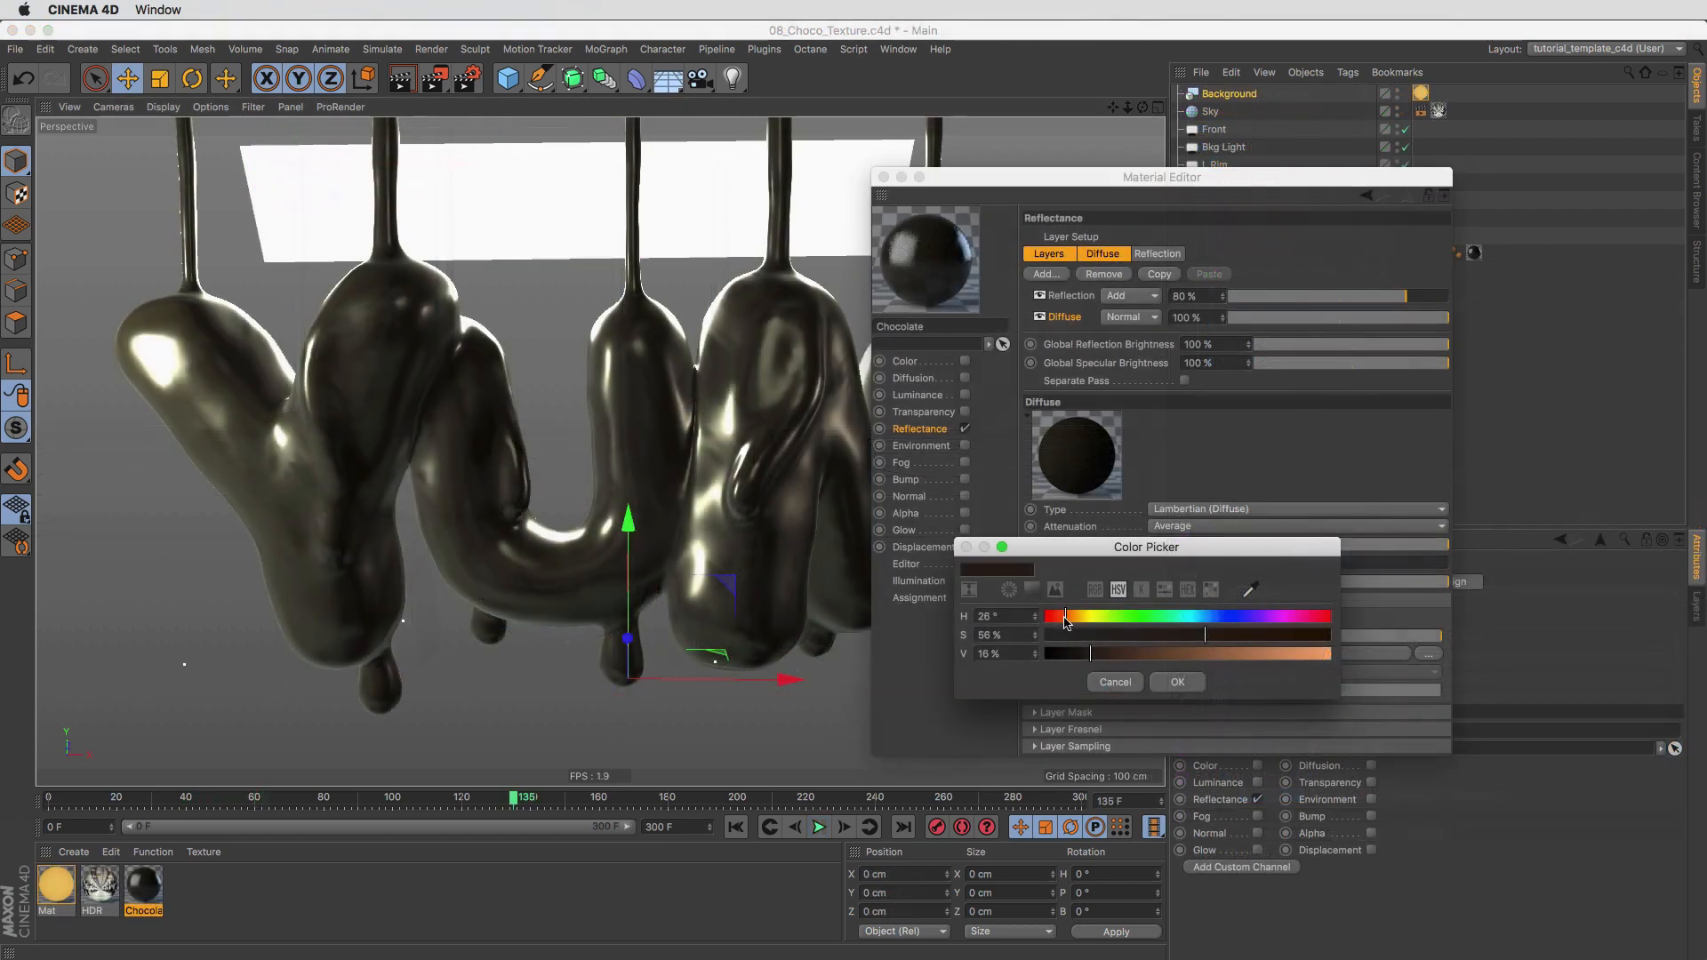
Apply the dark brown diffuse colour (H 26, S 56, V 16) and render the view.
left_click(1177, 682)
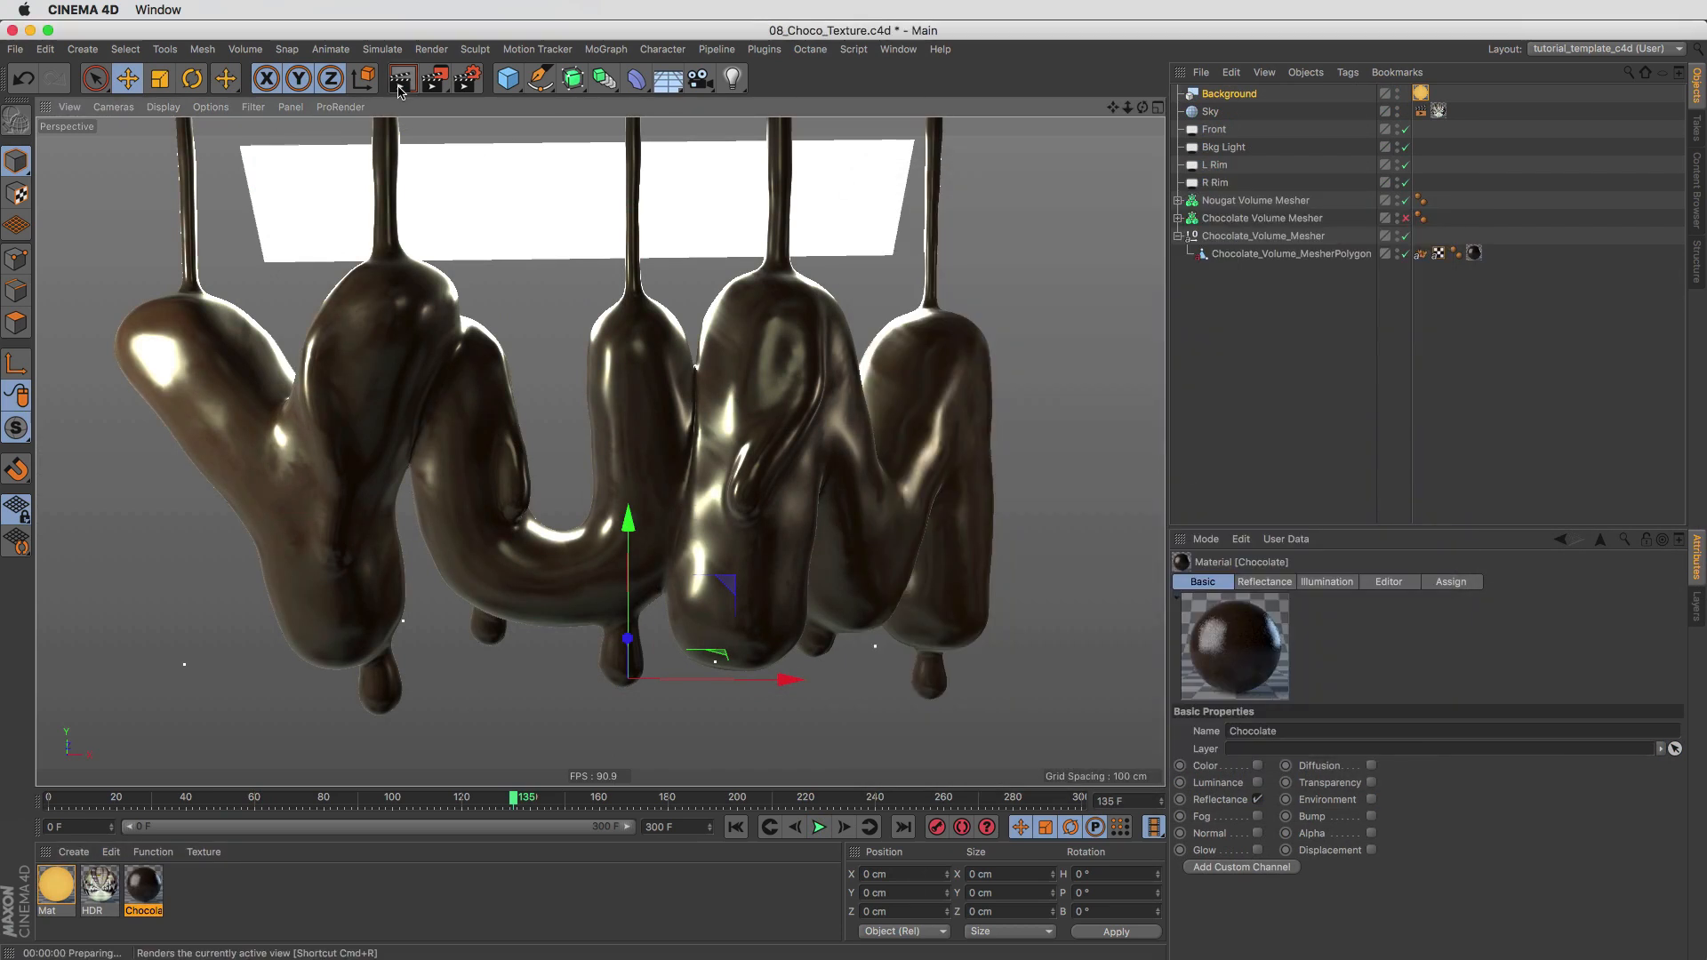
left_click(402, 77)
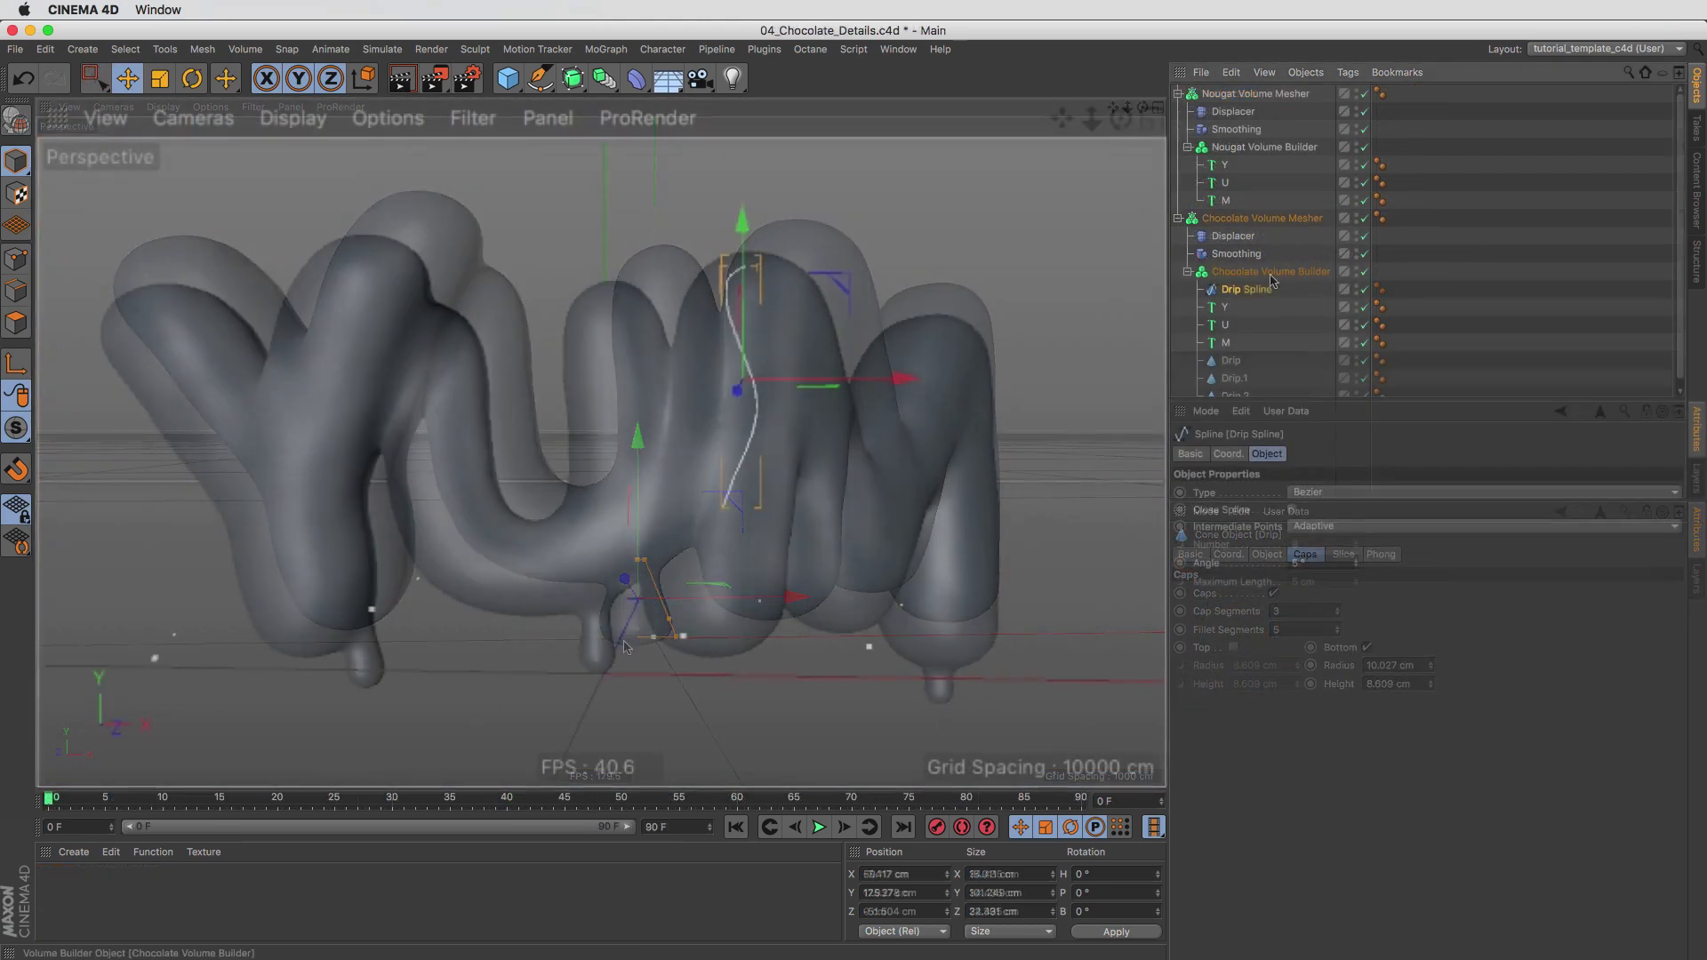
Select the Chocolate Volume Builder, then the Box Field in the pour setup.
left_click(1271, 271)
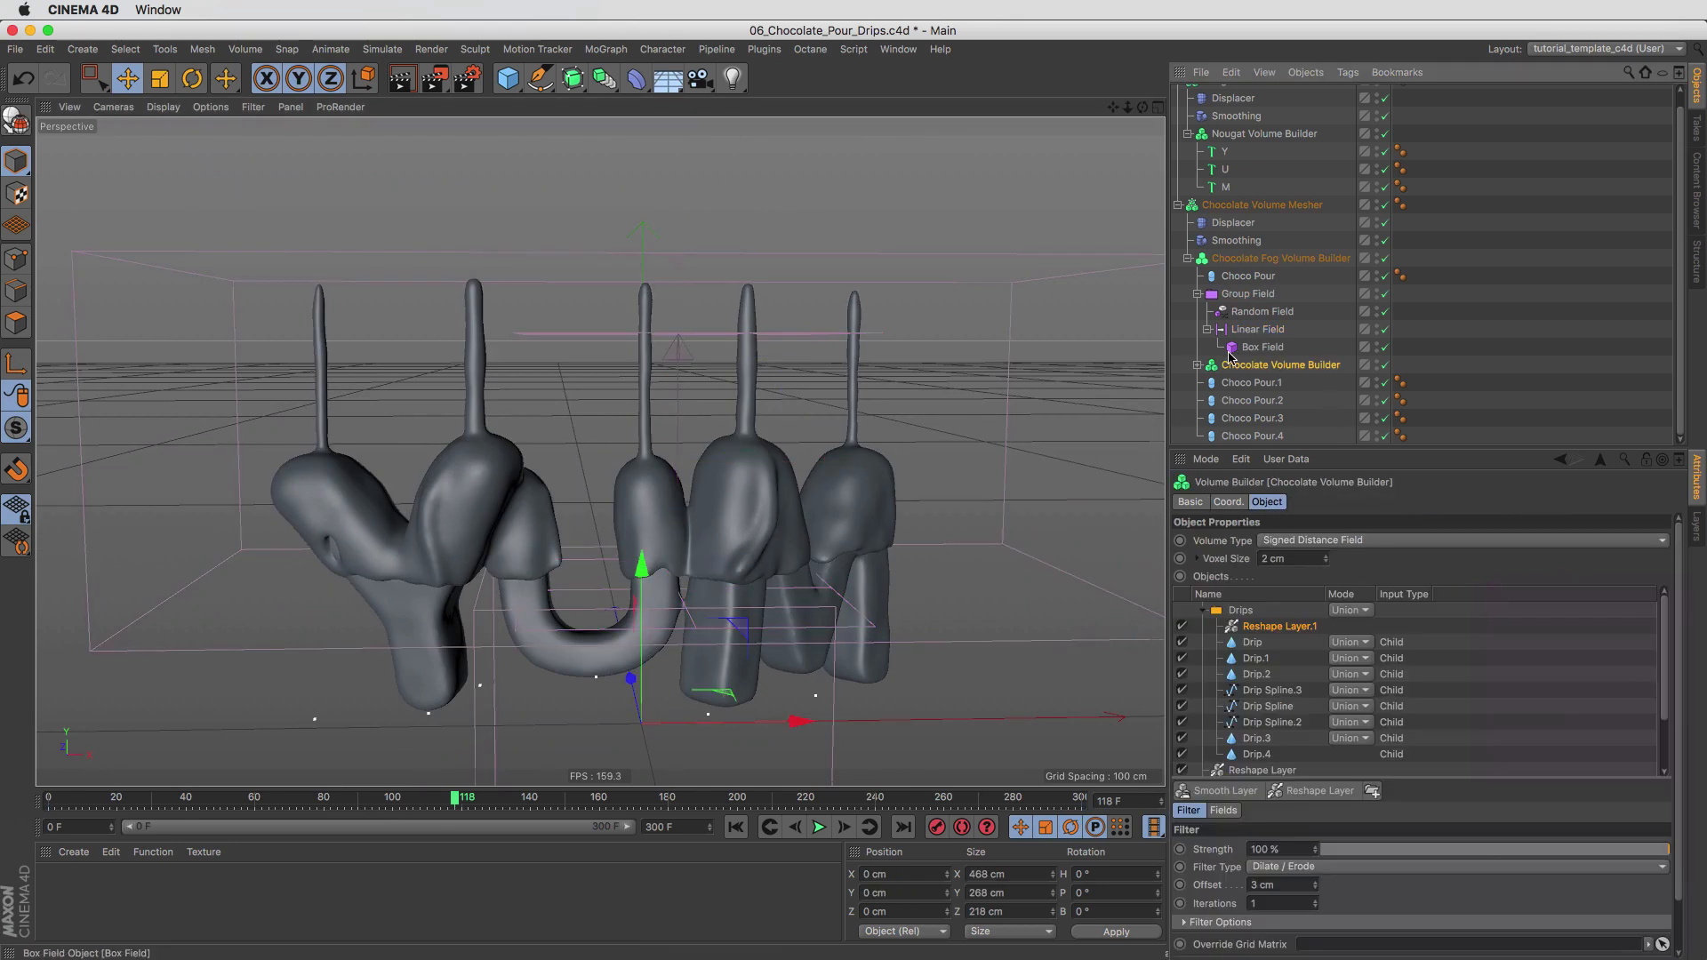
left_click(1262, 346)
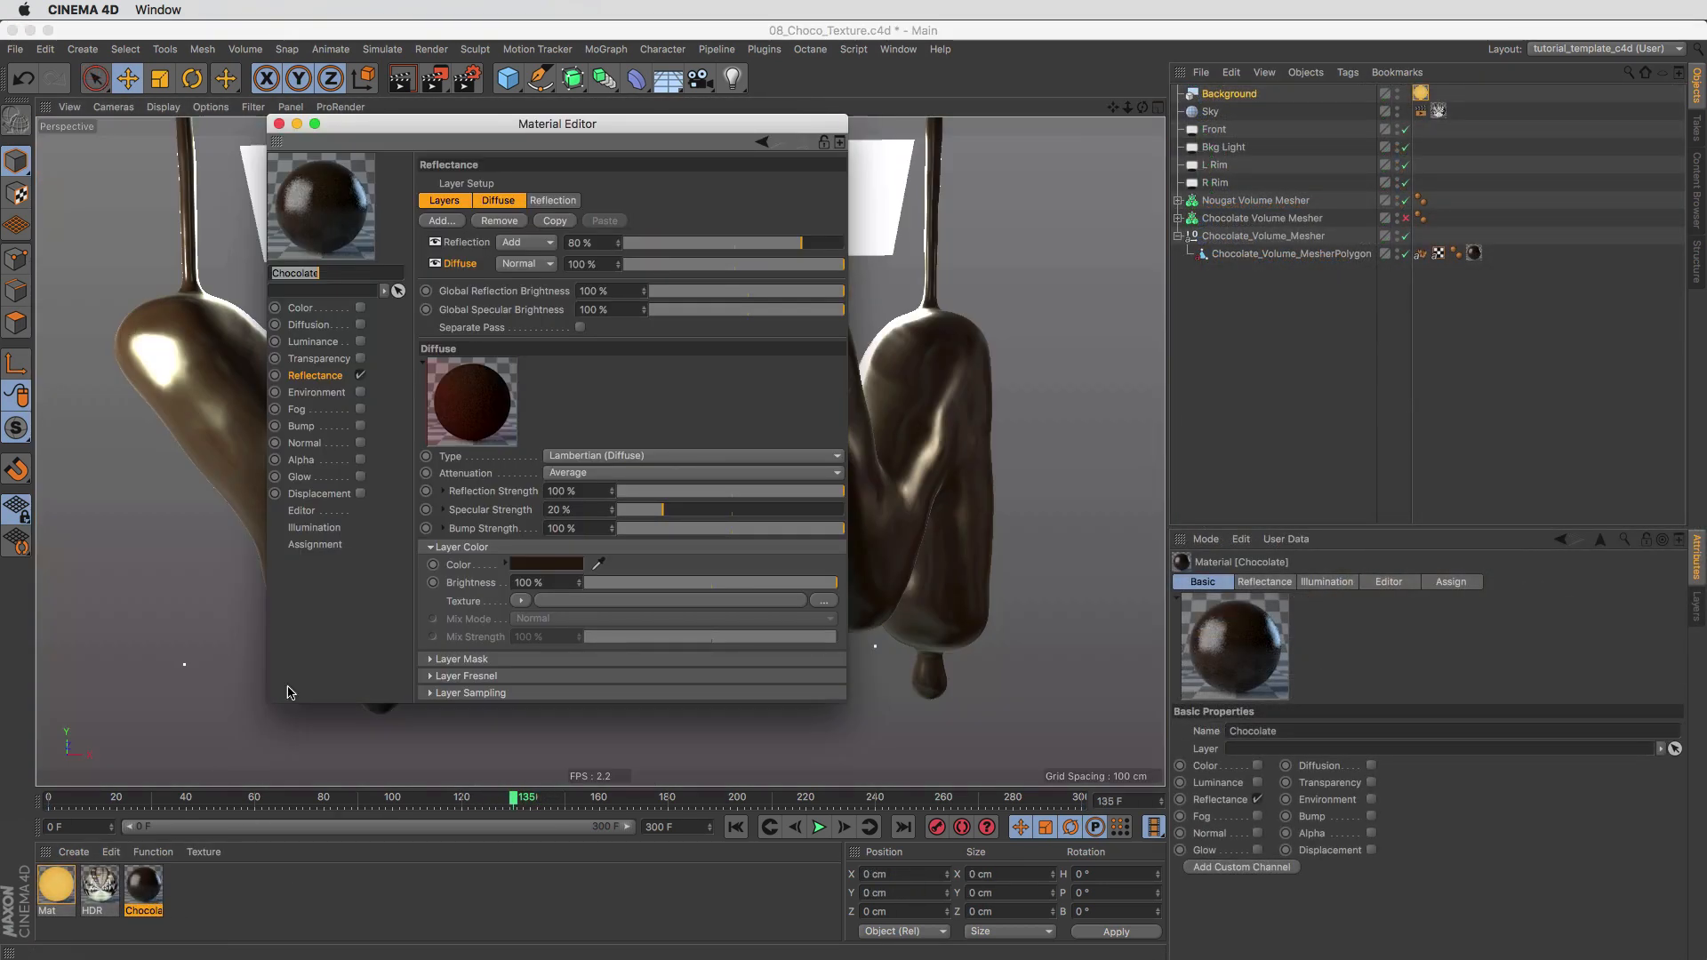
Move the Material Editor aside and show the Reflection layer with 35% roughness.
left_click_drag(555, 123, 1182, 151)
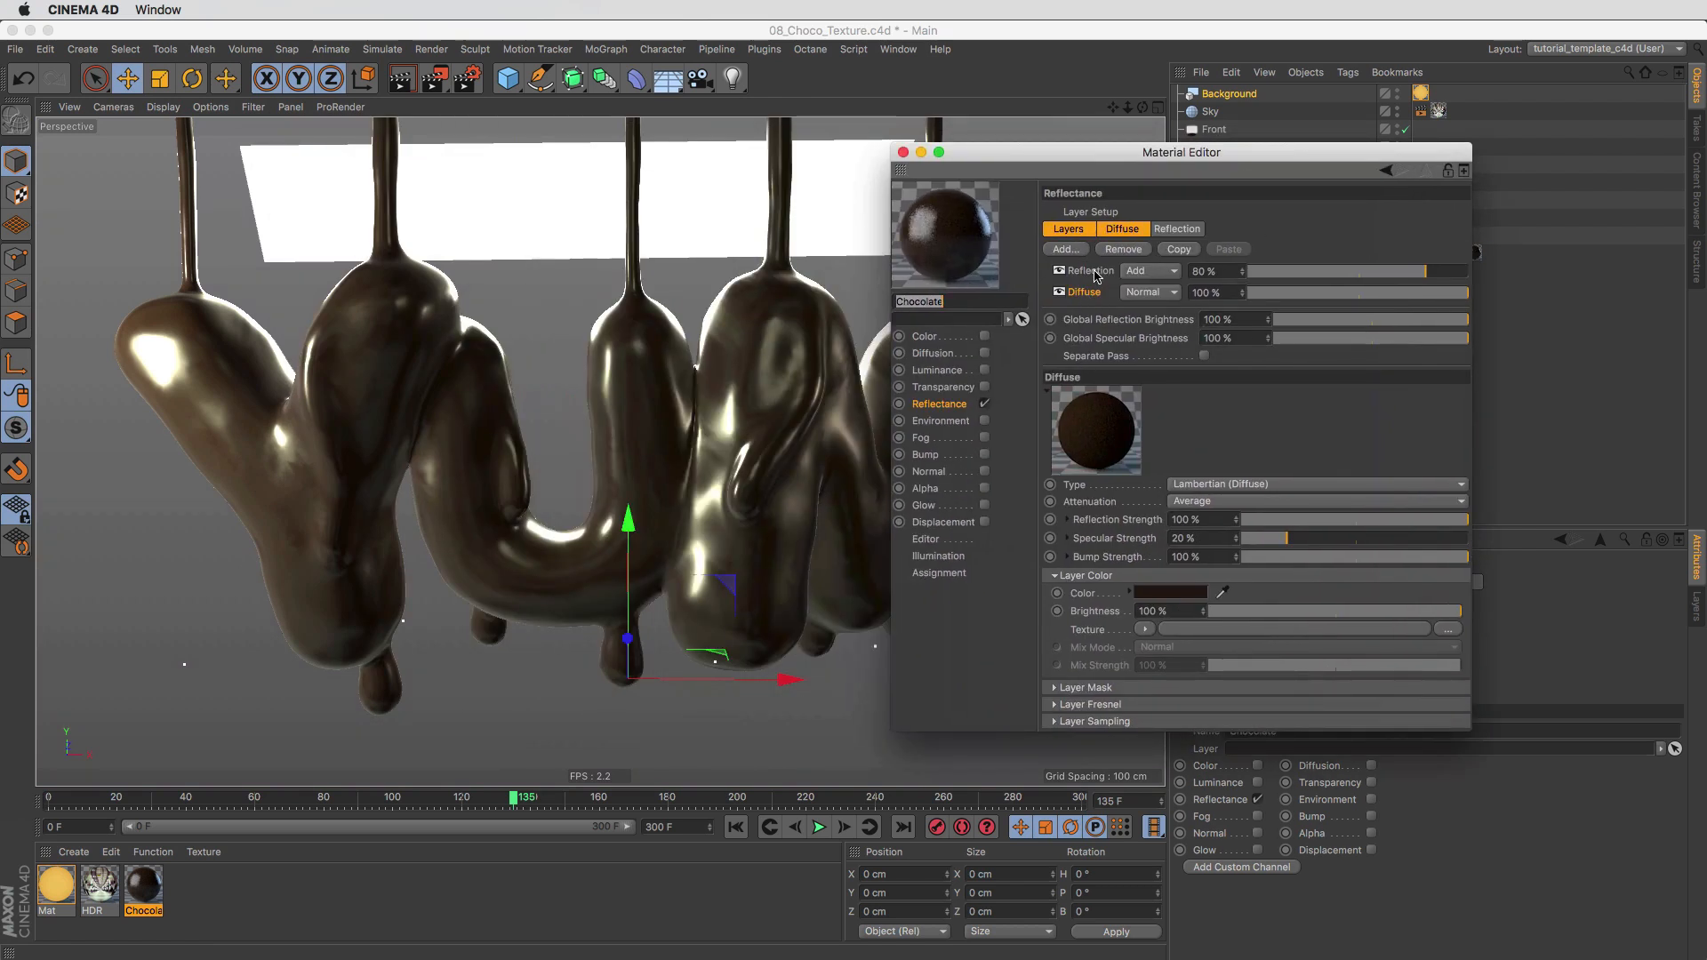
left_click(1177, 228)
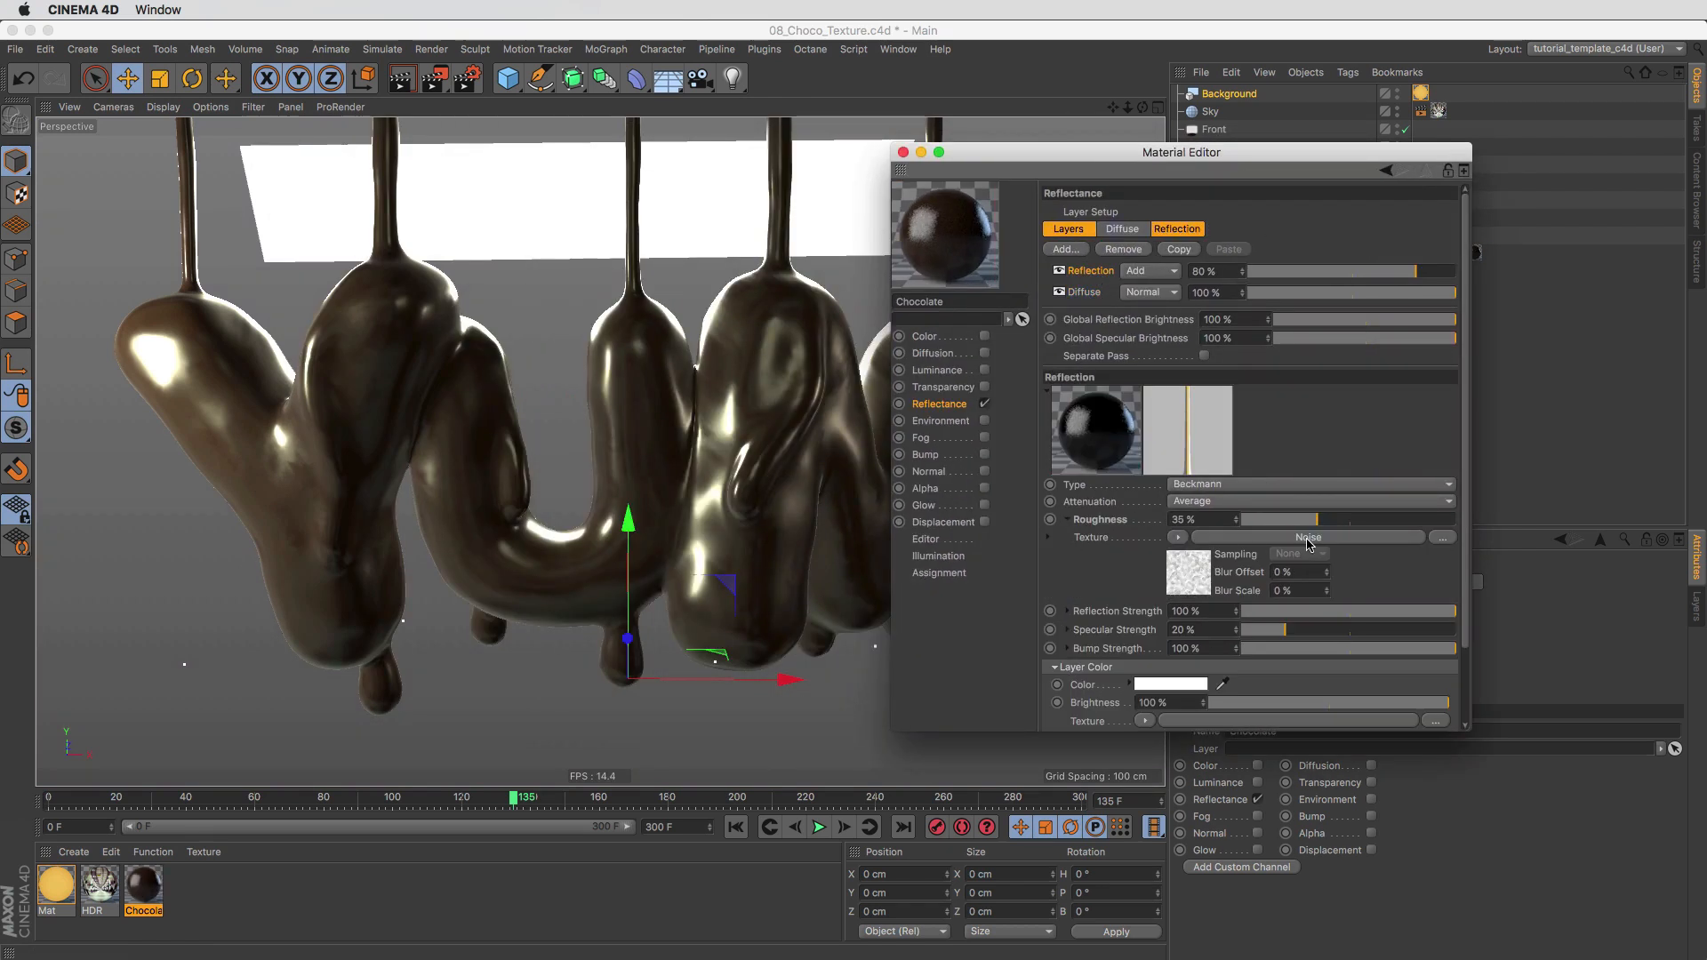